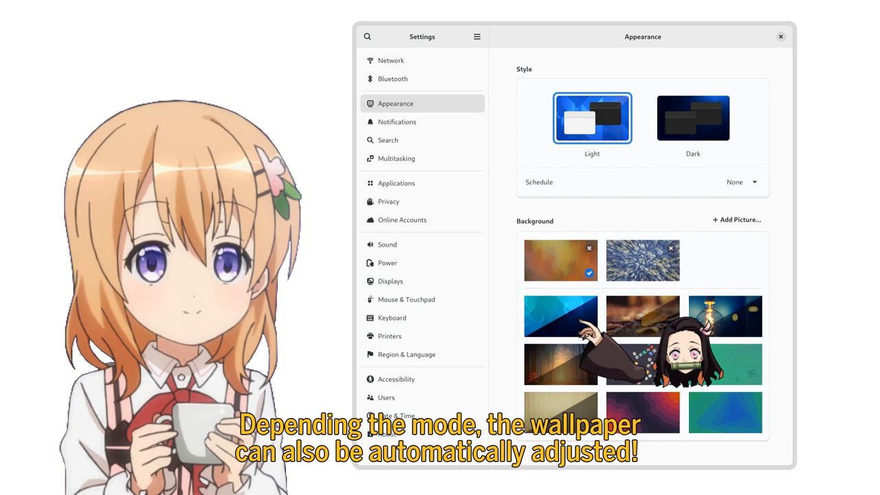
Set the dark-mode Schedule to Sunset to sunrise in GNOME Settings Appearance
{"action": "left_click", "coordinate": [441, 85]}
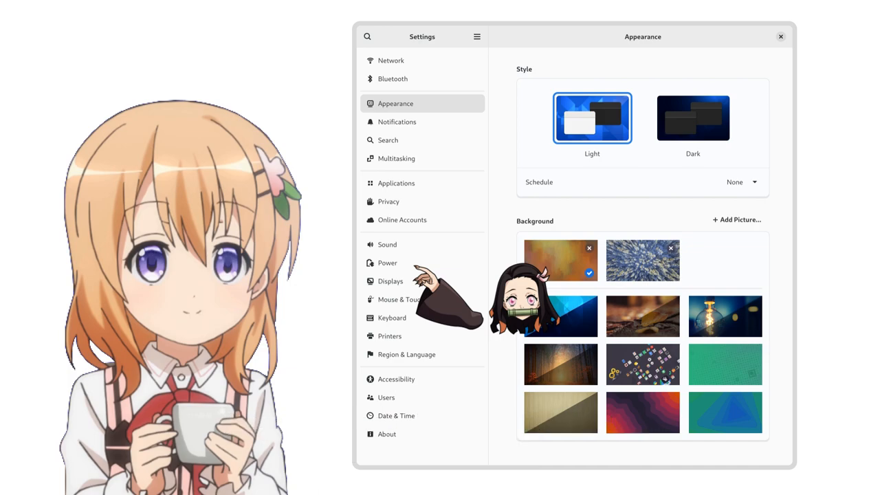
{"action": "left_click", "coordinate": [741, 181]}
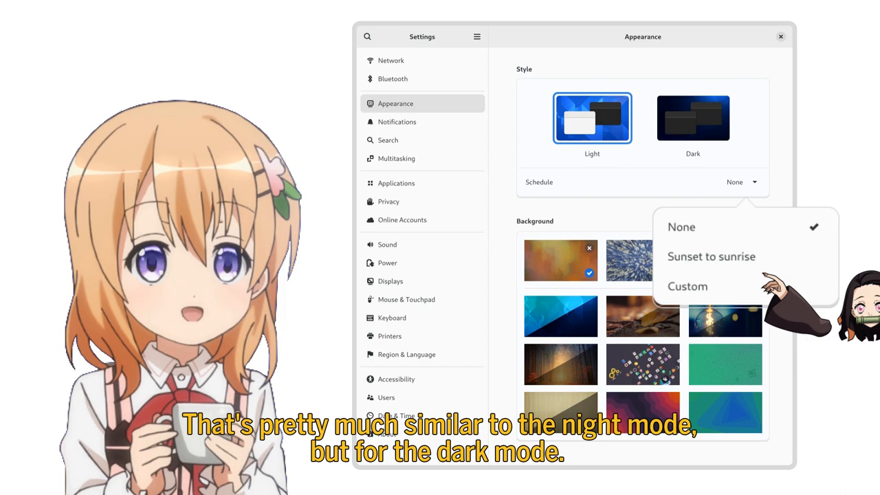
{"action": "left_click", "coordinate": [711, 257]}
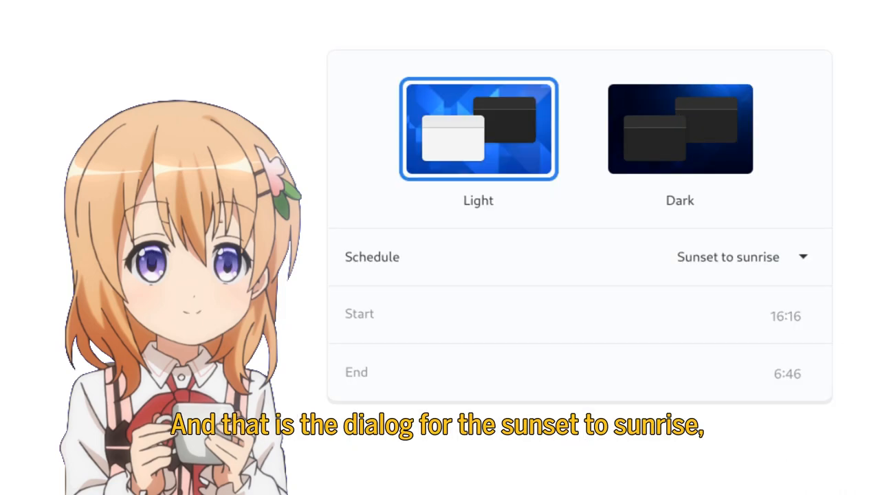
{"action": "left_click", "coordinate": [742, 257]}
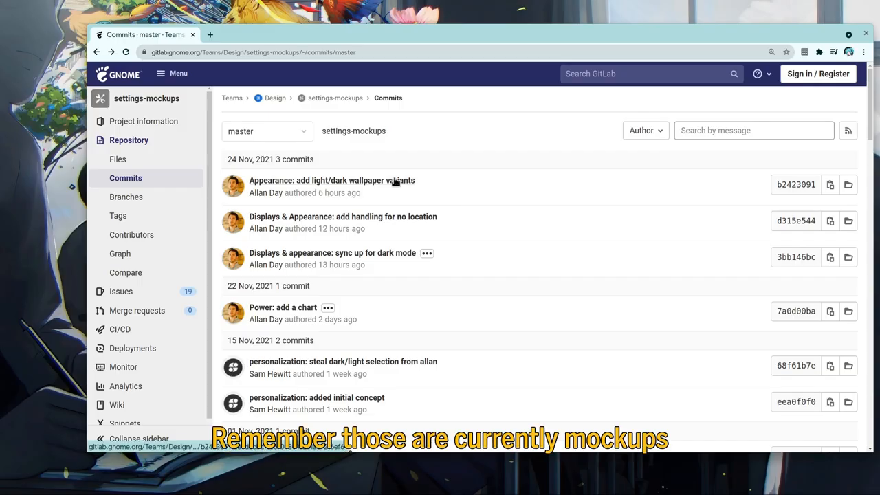
View the 'Appearance: add light/dark wallpaper variants' commit on GitLab
{"action": "left_click", "coordinate": [331, 180]}
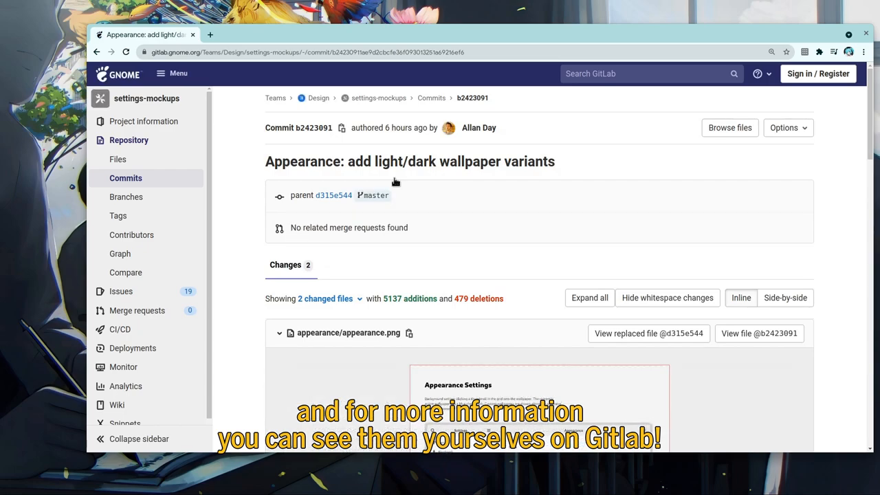
{"action": "scroll", "scroll_direction": "down", "scroll_amount": 3}
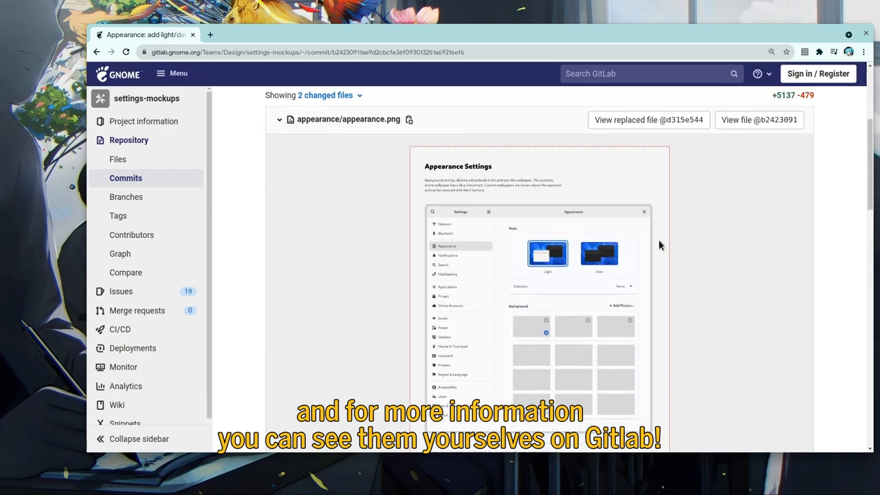